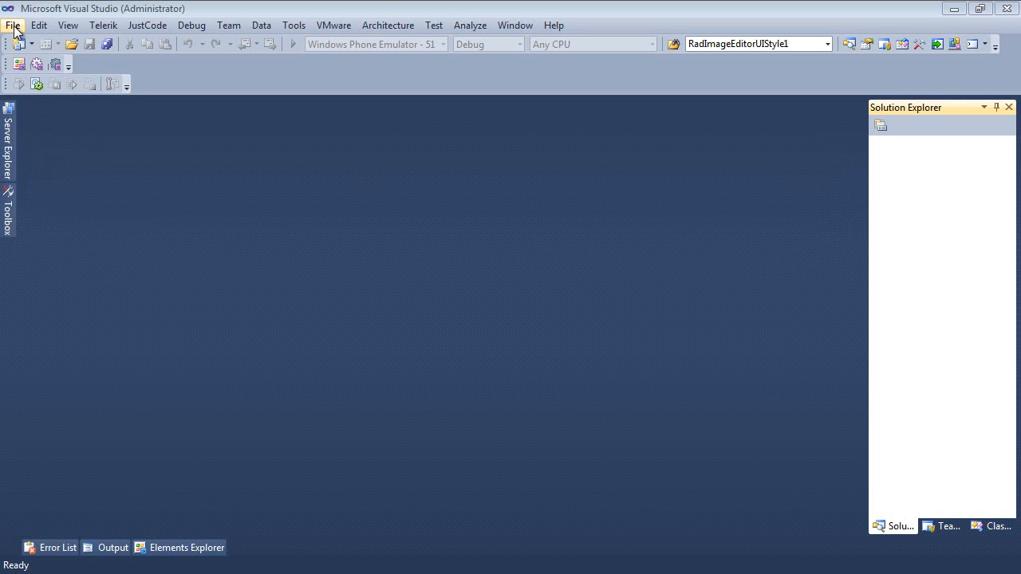
# Create a new Telerik Silverlight C# RadControls project named RadContextMenuTTvTreeView
pyautogui.click(13, 26)
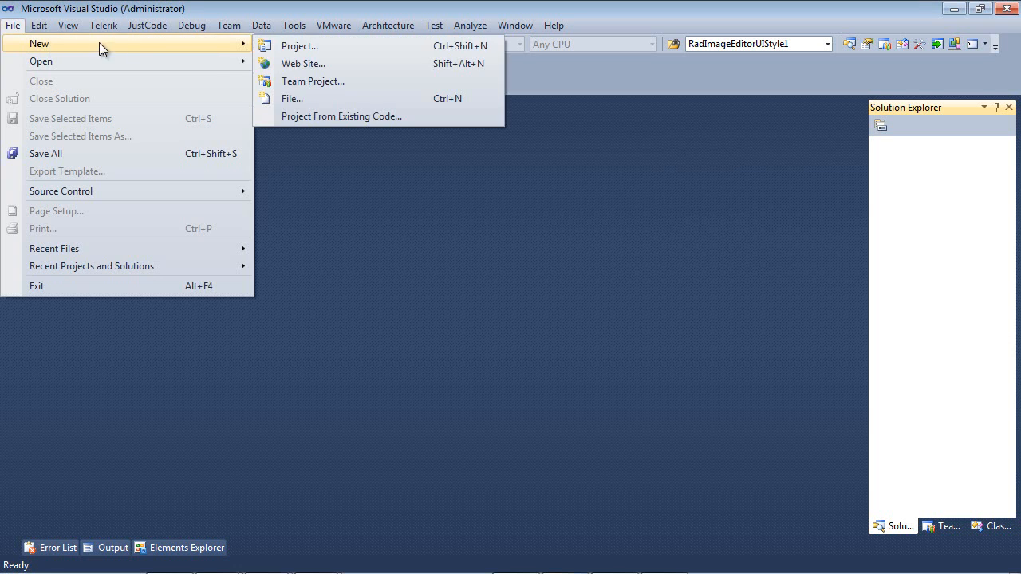
pyautogui.click(300, 45)
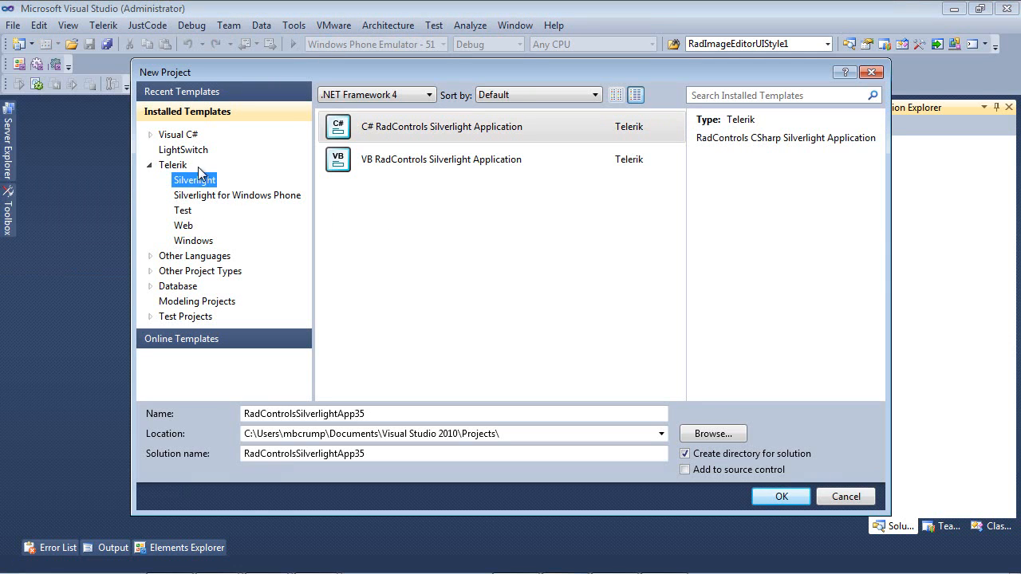
pyautogui.moveTo(316, 164)
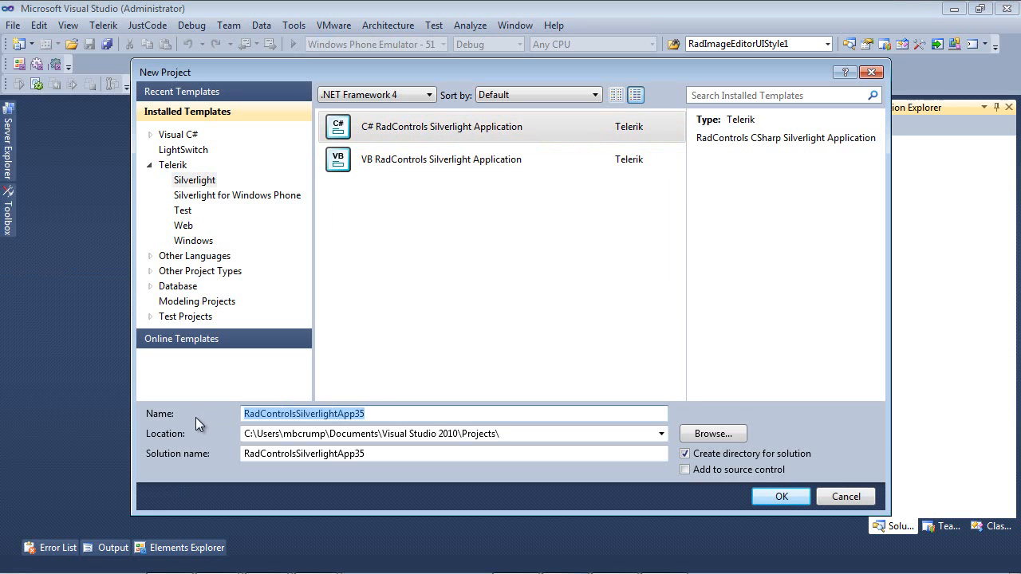
pyautogui.write('RadContextMenuTTvTreeView')
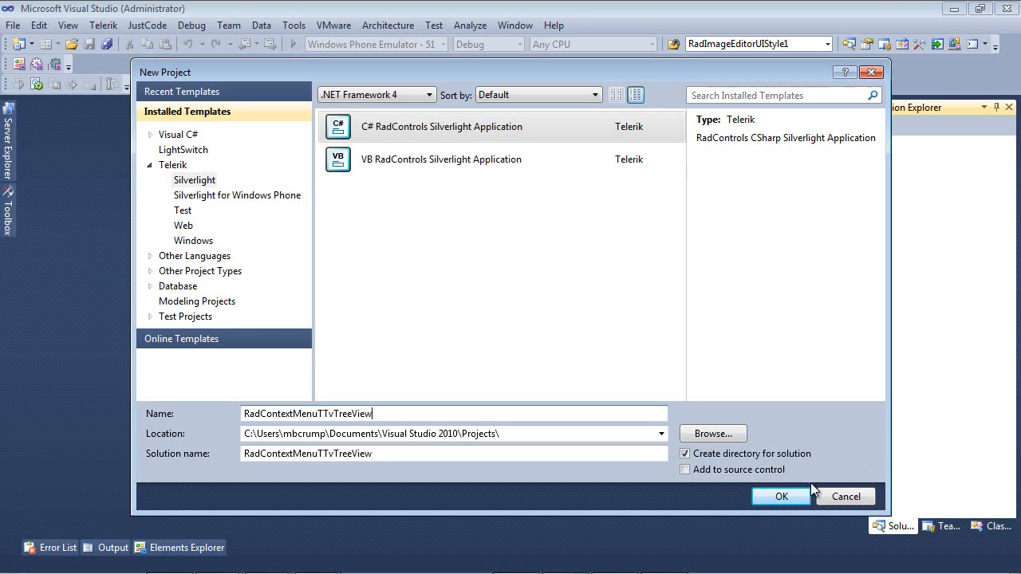
pyautogui.click(779, 496)
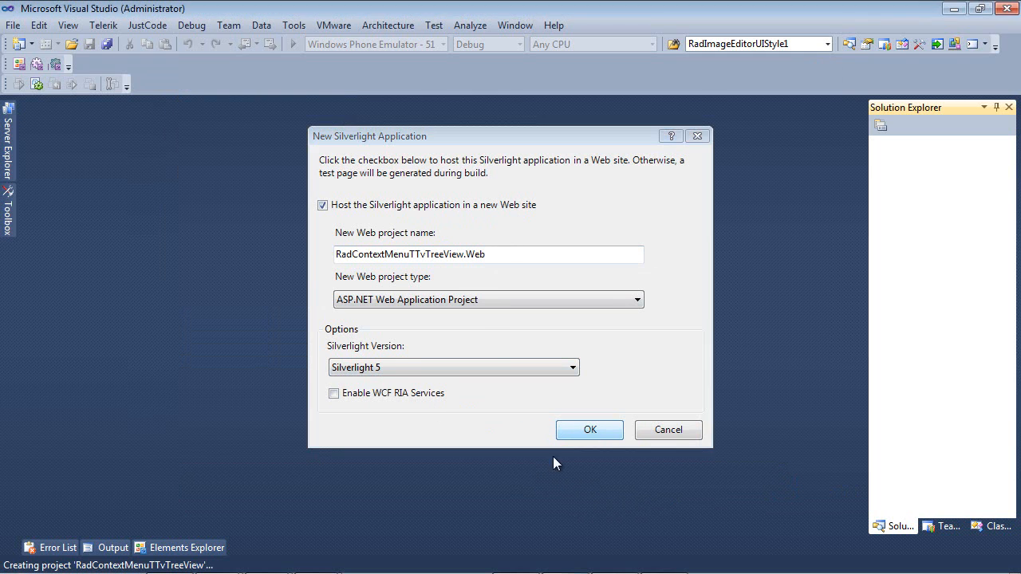
# Host the app in a new web site and reference Telerik.Windows.Controls and Navigation assemblies, finishing the wizard
pyautogui.click(590, 429)
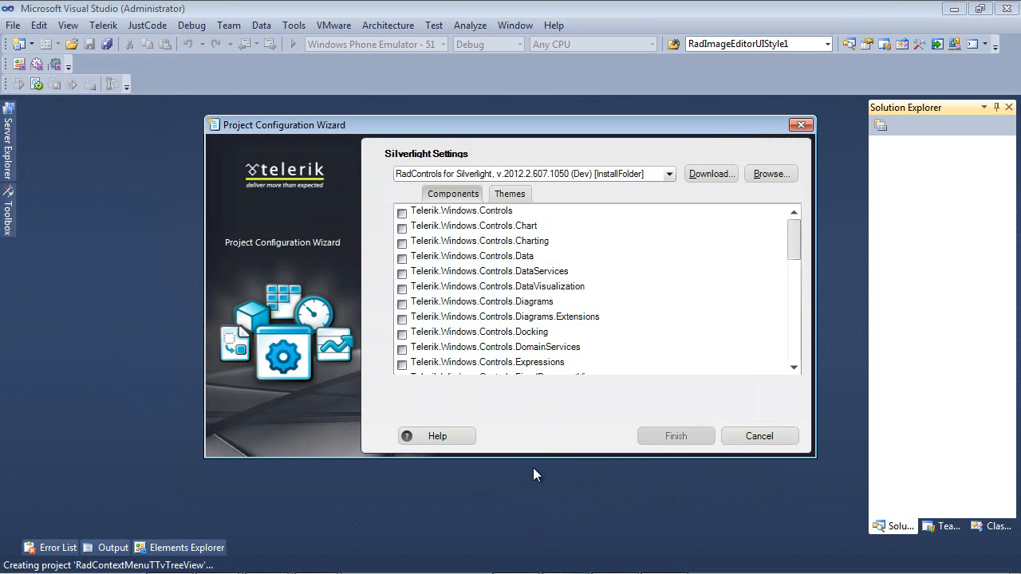
pyautogui.moveTo(740, 322)
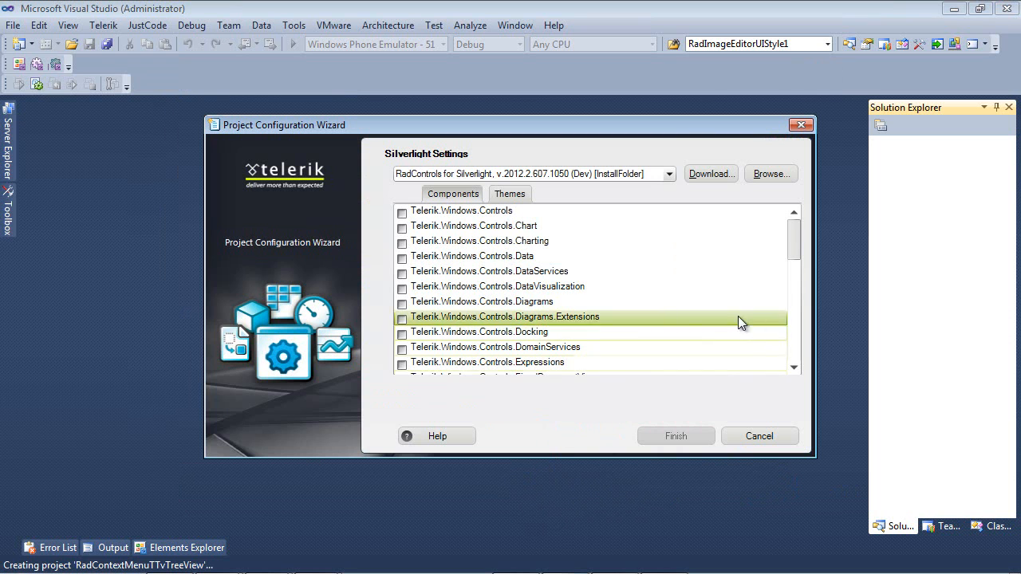
pyautogui.scroll(-3)
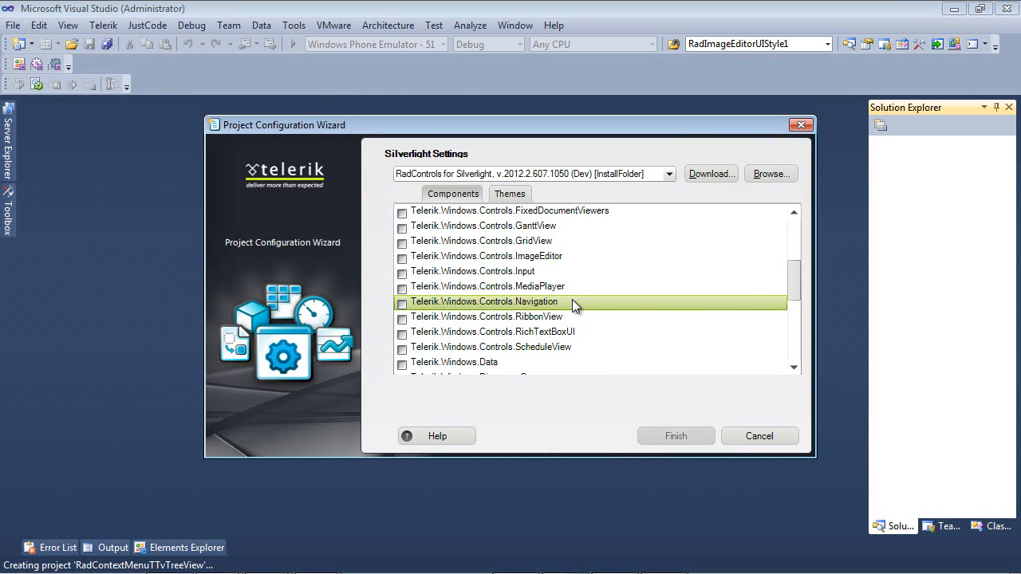
pyautogui.click(402, 303)
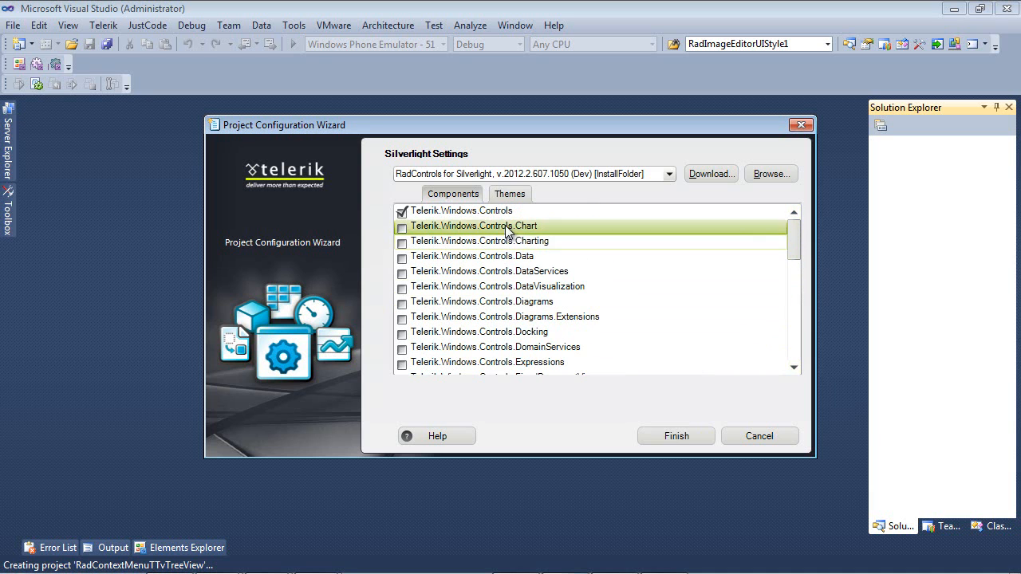
pyautogui.click(461, 210)
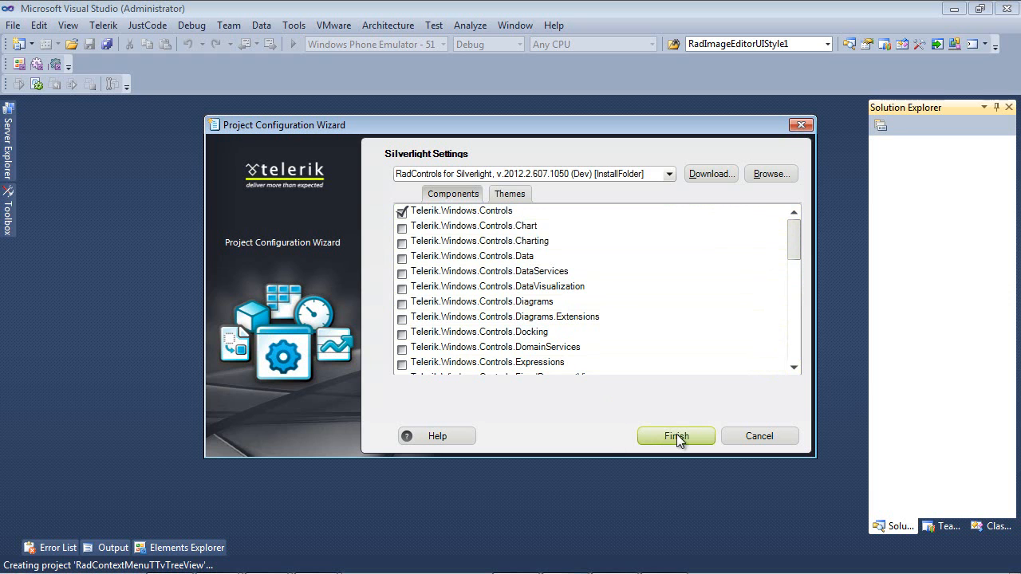
pyautogui.click(676, 435)
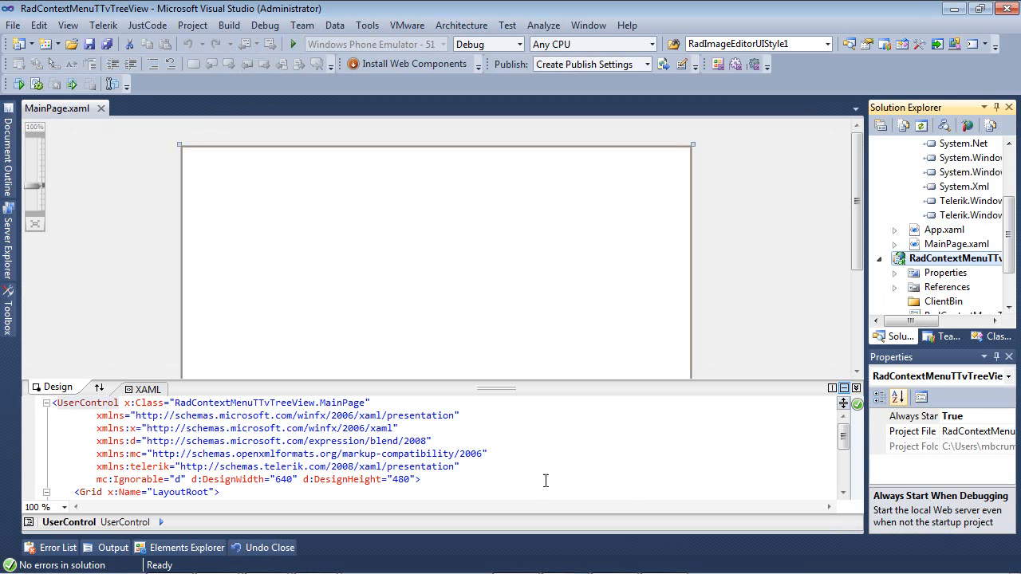
pyautogui.moveTo(493, 389)
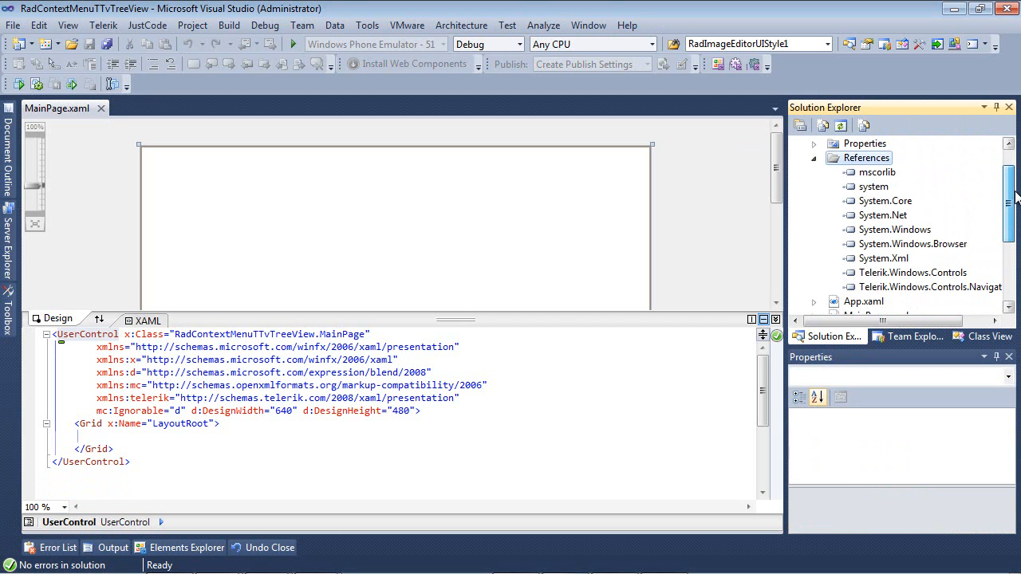
# Inspect the Telerik.Windows.Controls reference in Solution Explorer's References folder
pyautogui.click(912, 271)
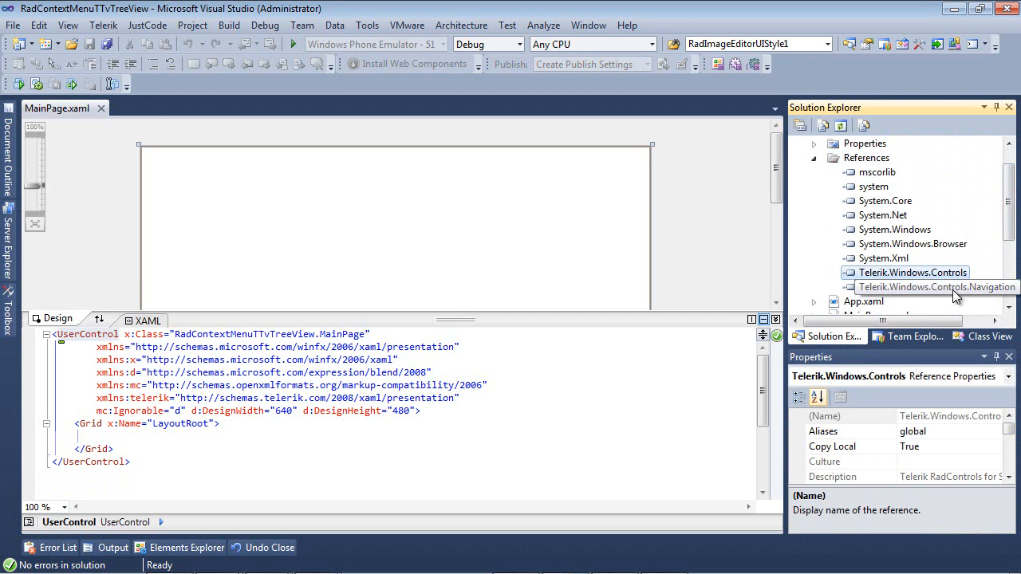
pyautogui.click(936, 287)
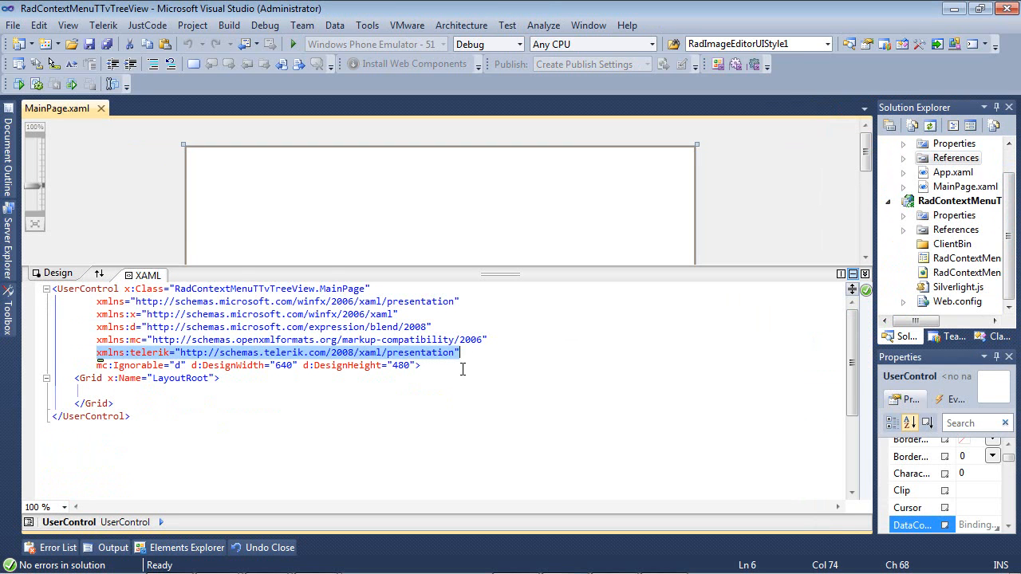
pyautogui.moveTo(125, 360)
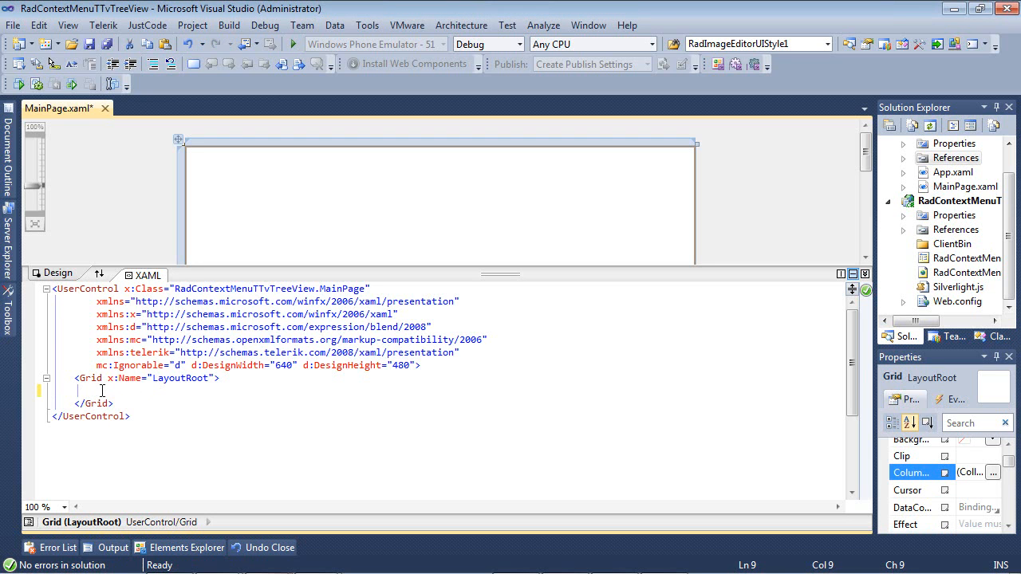
# Add a telerik:RadTreeView named radTreeView with Margin 8 and IsEditable True inside LayoutRoot
pyautogui.write('<telerik:RadTreeView Margin="8" IsEditable="True" x:Name="radTreeView">')
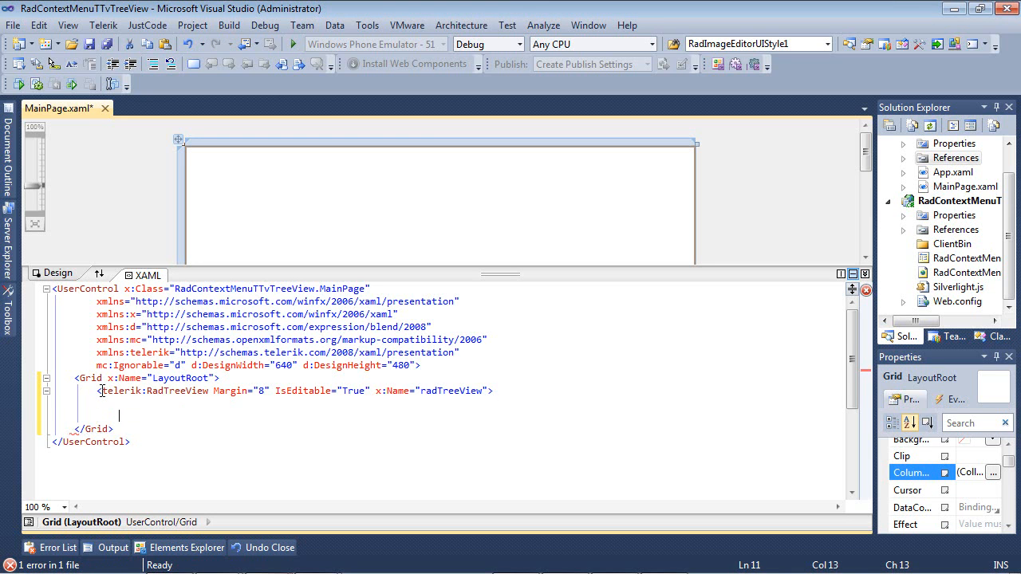
pyautogui.write('</telerik:RadTreeView>')
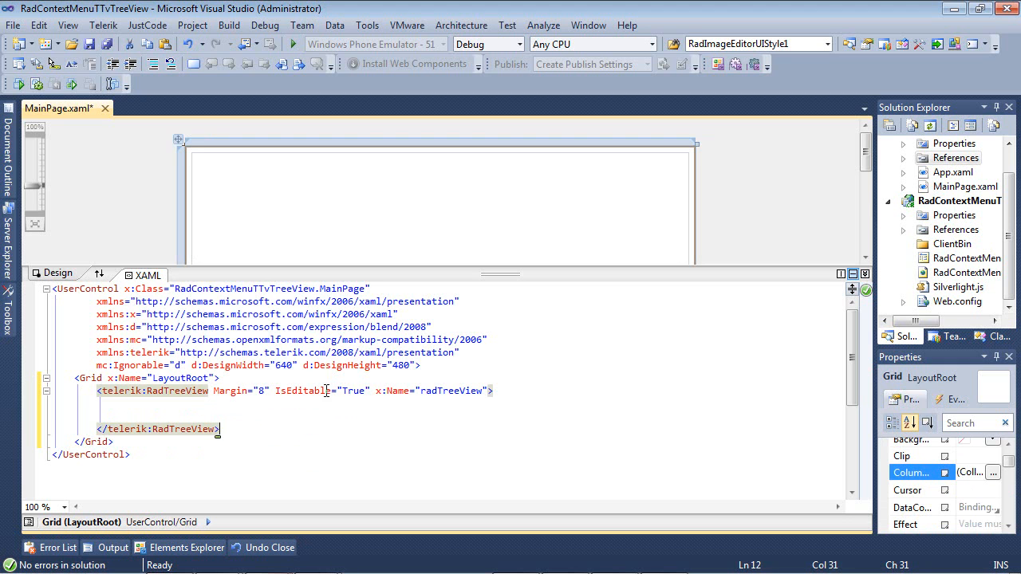
pyautogui.moveTo(389, 391)
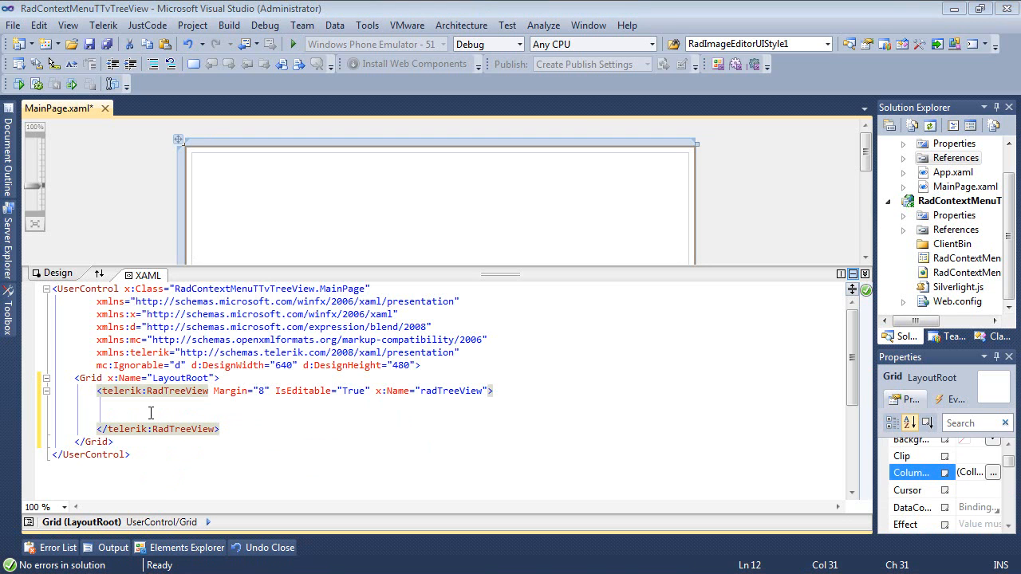
pyautogui.click(153, 391)
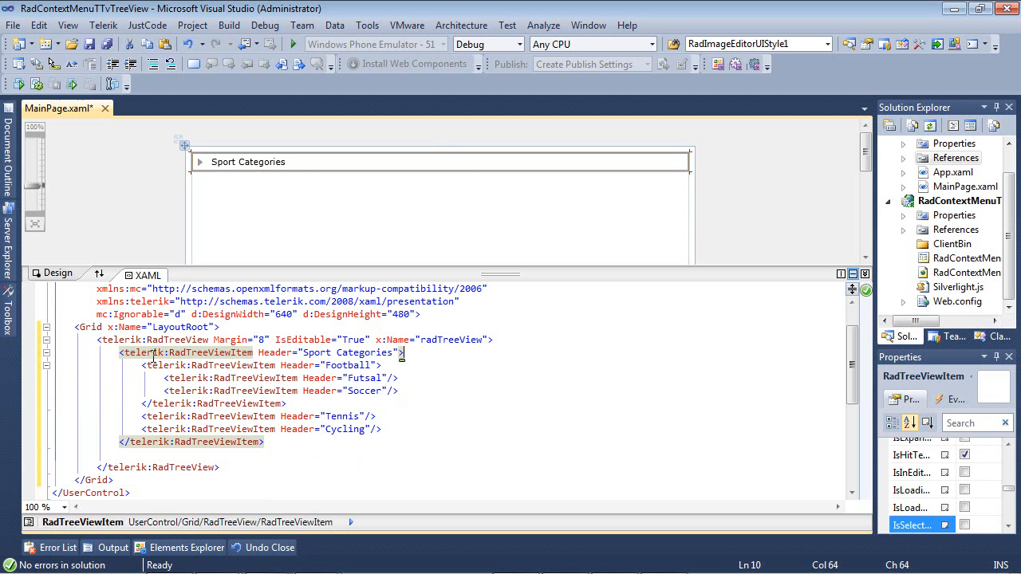
pyautogui.moveTo(501, 399)
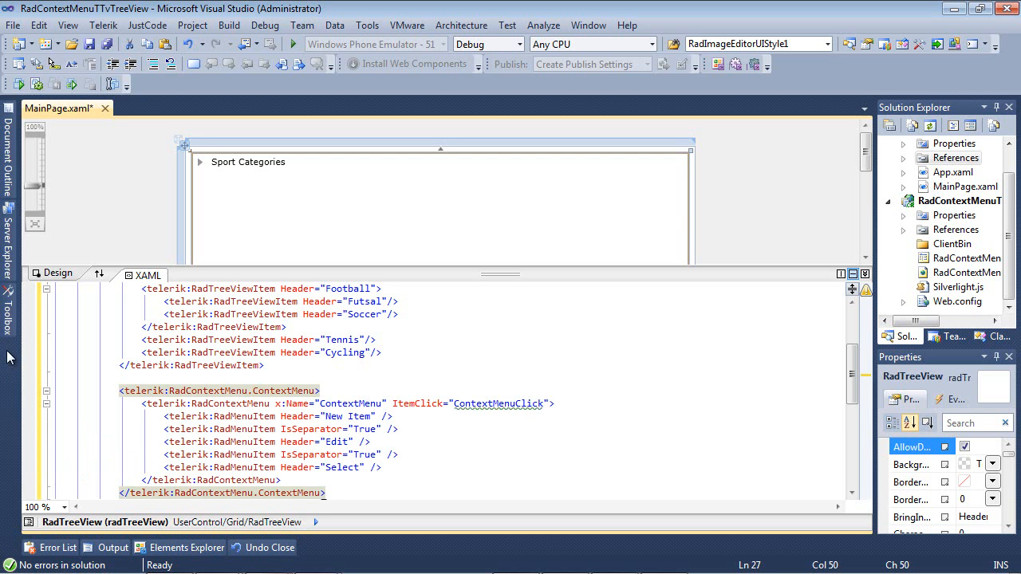
# Scroll through the RadContextMenu markup with New Item, Edit and Select wired to ContextMenuClick
pyautogui.scroll(-3)
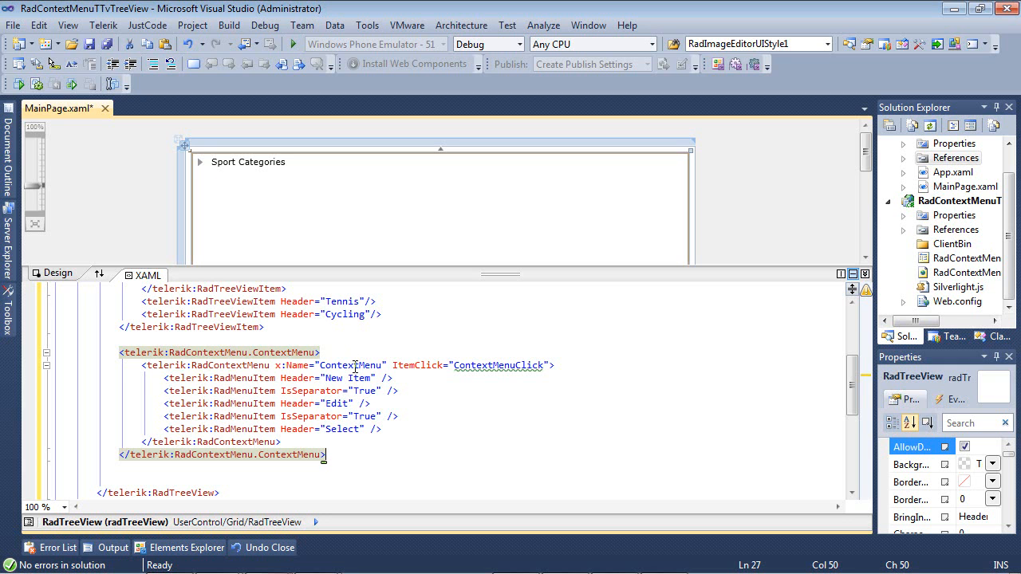
pyautogui.moveTo(499, 365)
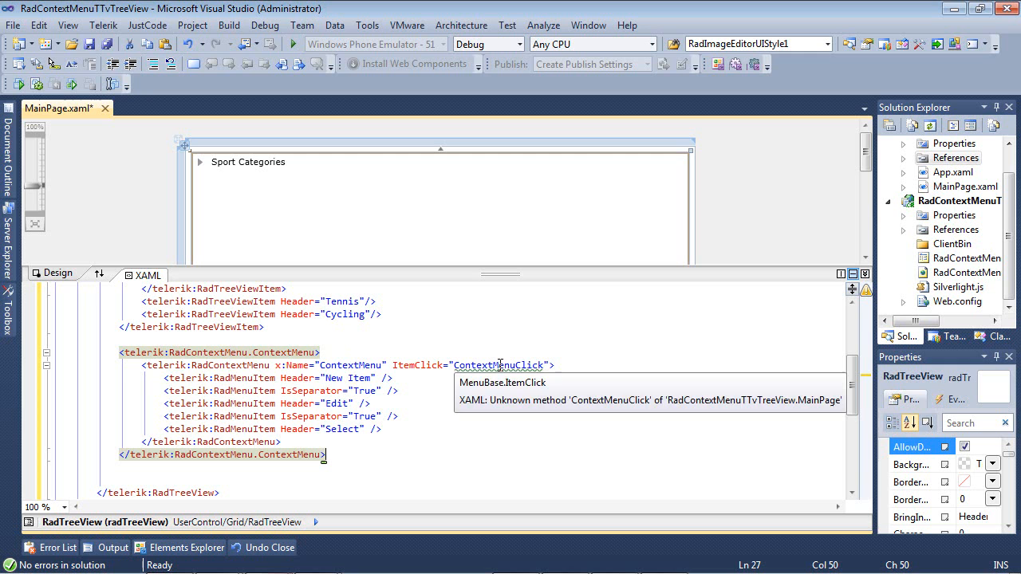
pyautogui.moveTo(518, 428)
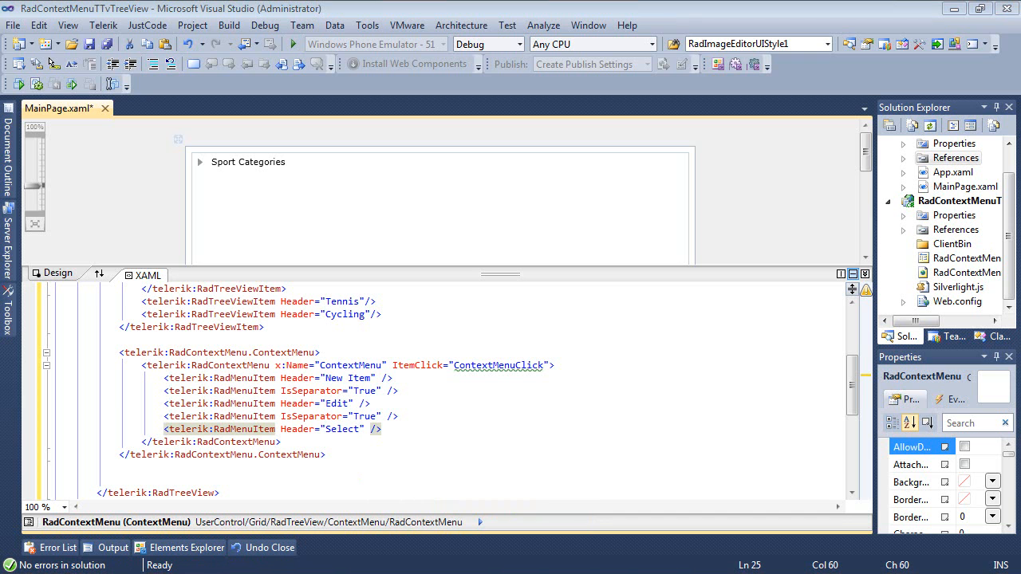
pyautogui.moveTo(906, 194)
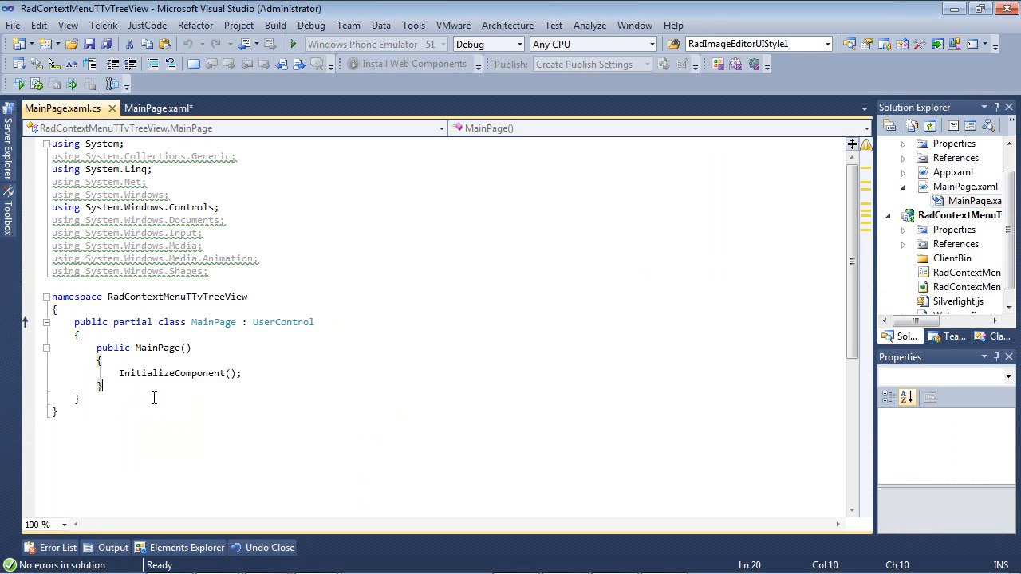
# Add the ClickedTreeViewItem property and import the Telerik.Windows.Controls namespace for RadTreeViewItem
pyautogui.press('Enter')
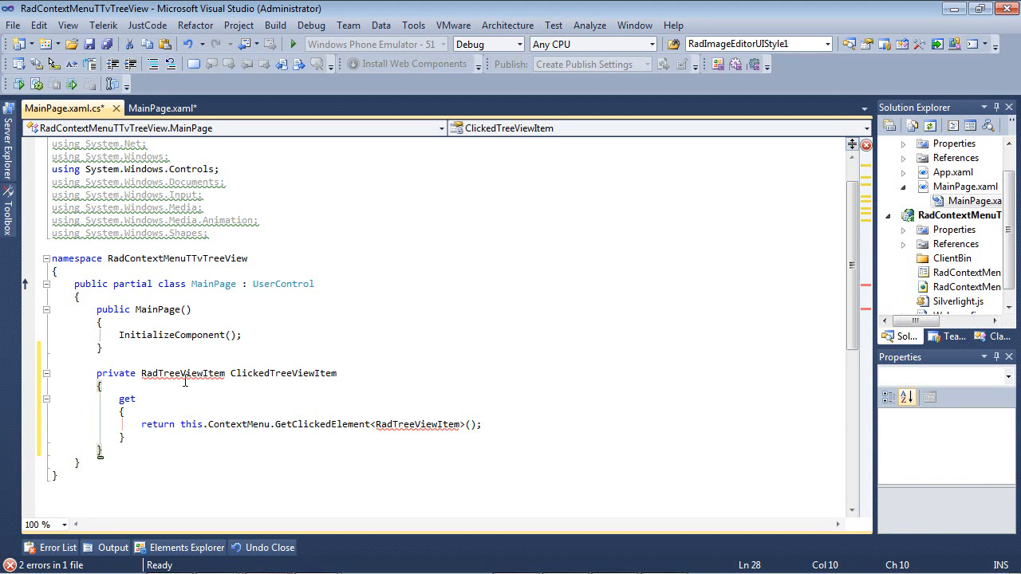
pyautogui.moveTo(181, 373)
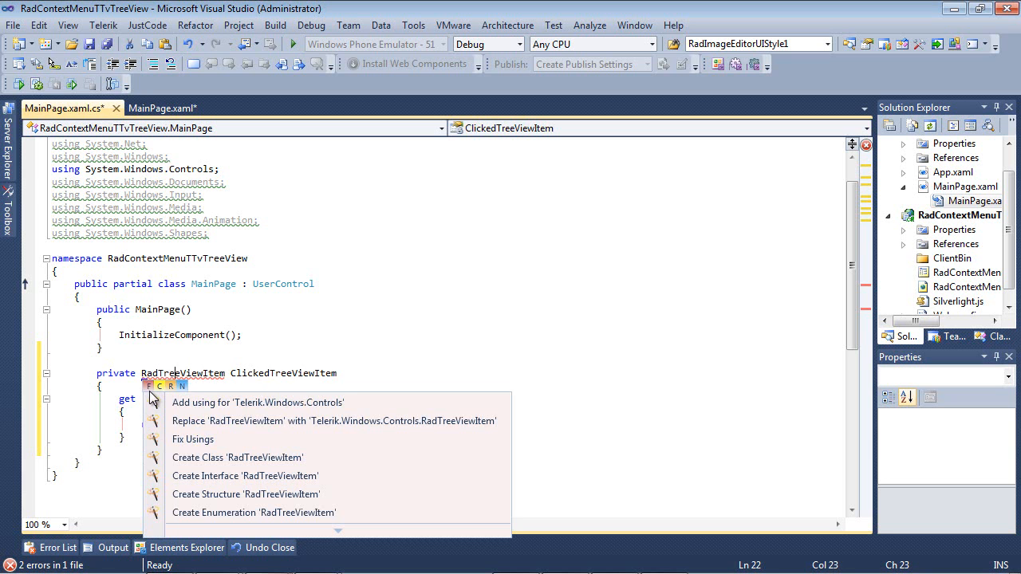
pyautogui.click(258, 402)
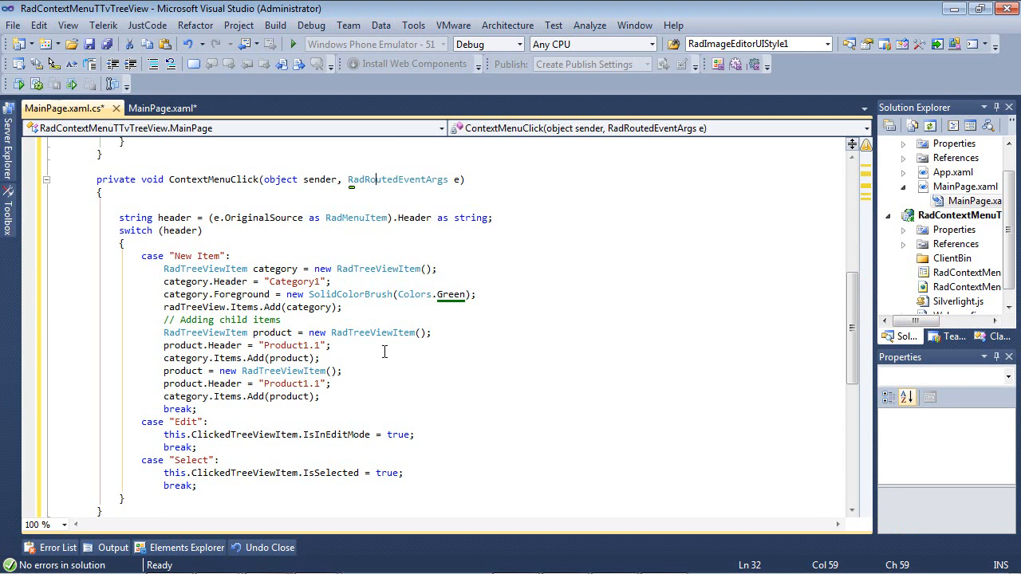
# Review the ContextMenuClick handler's RadRoutedEventArgs parameter in MainPage.xaml.cs
pyautogui.doubleClick(397, 179)
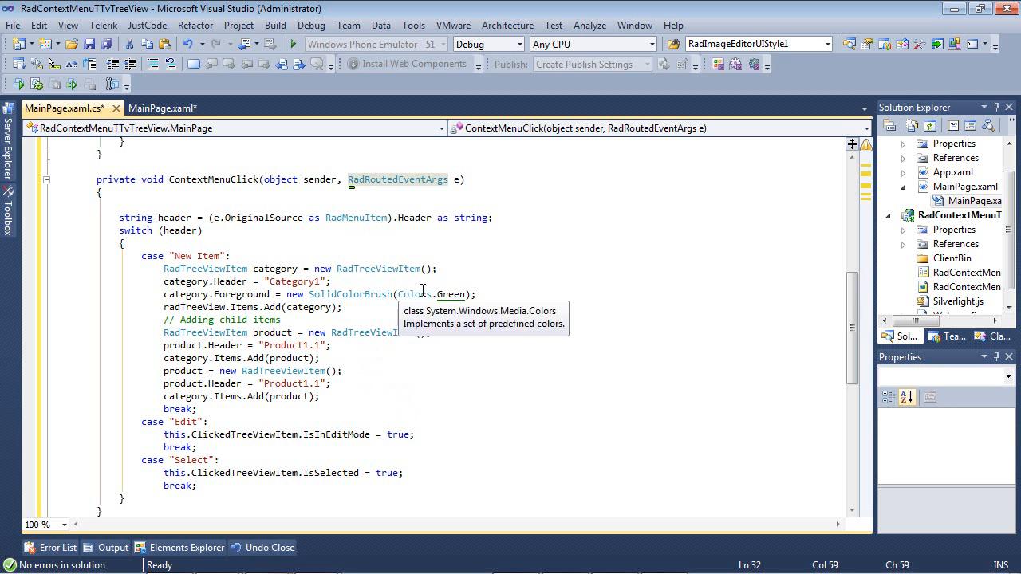
pyautogui.moveTo(201, 212)
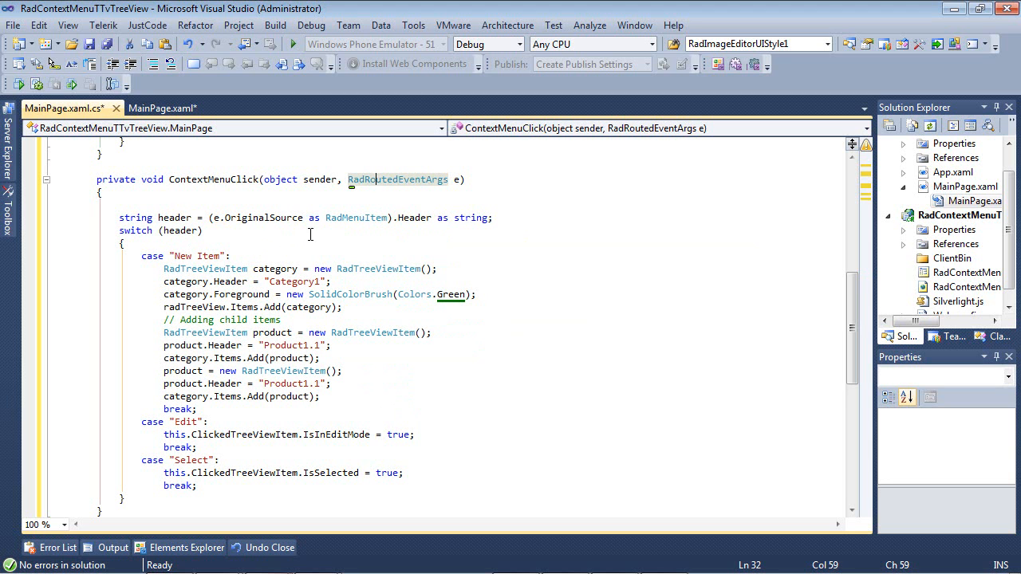
pyautogui.moveTo(417, 231)
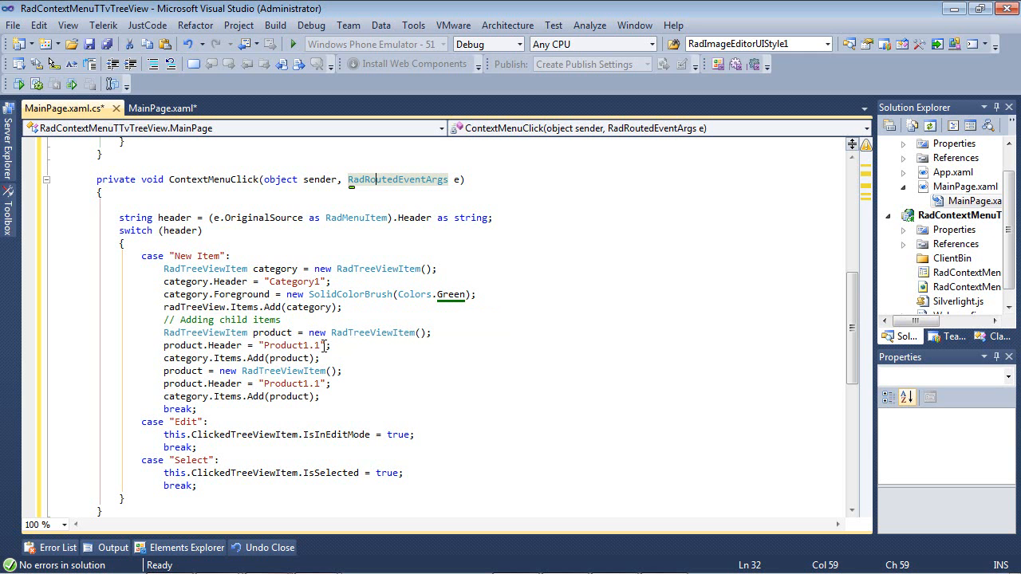
pyautogui.moveTo(348, 355)
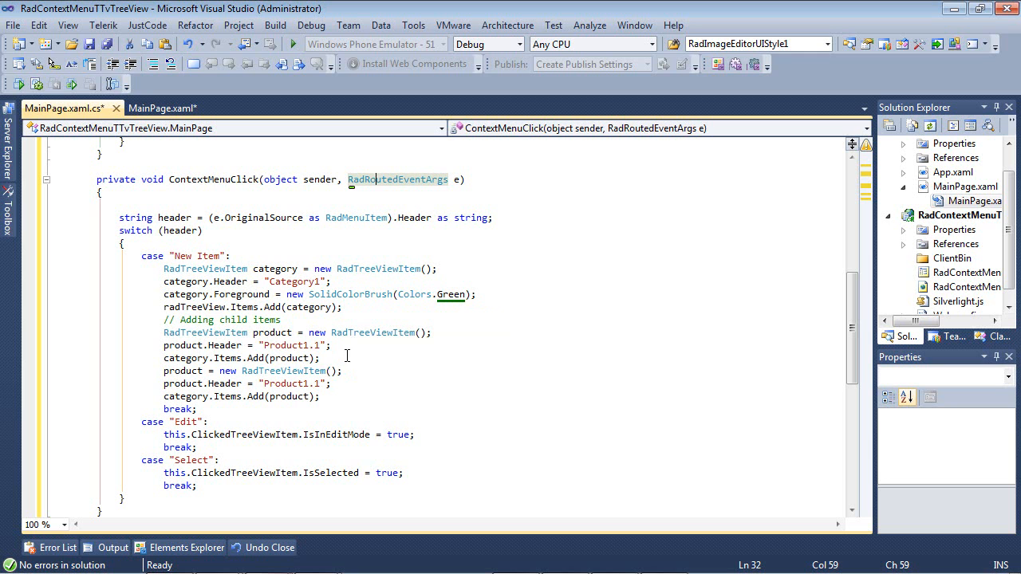
pyautogui.moveTo(204, 333)
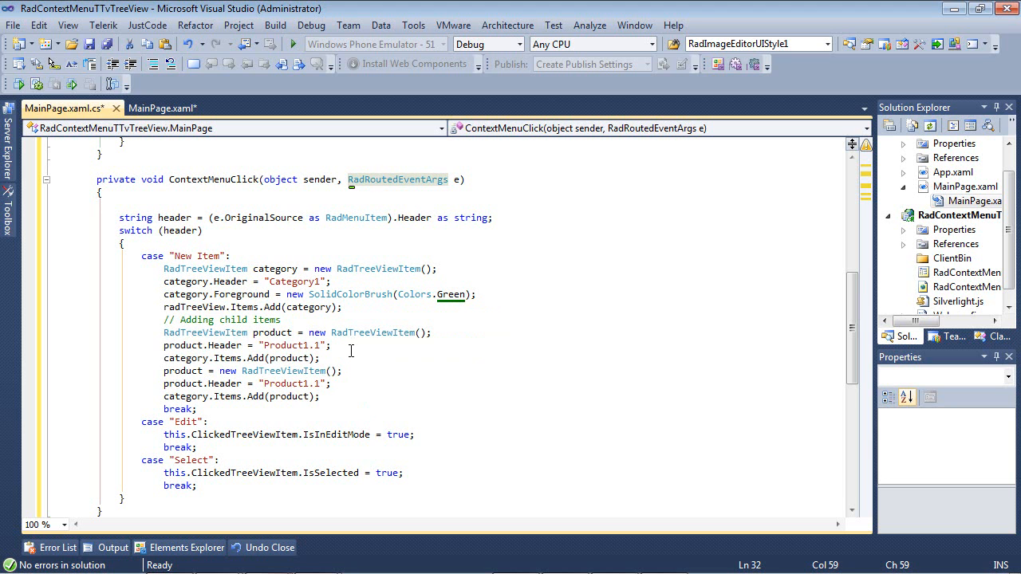
pyautogui.moveTo(333, 342)
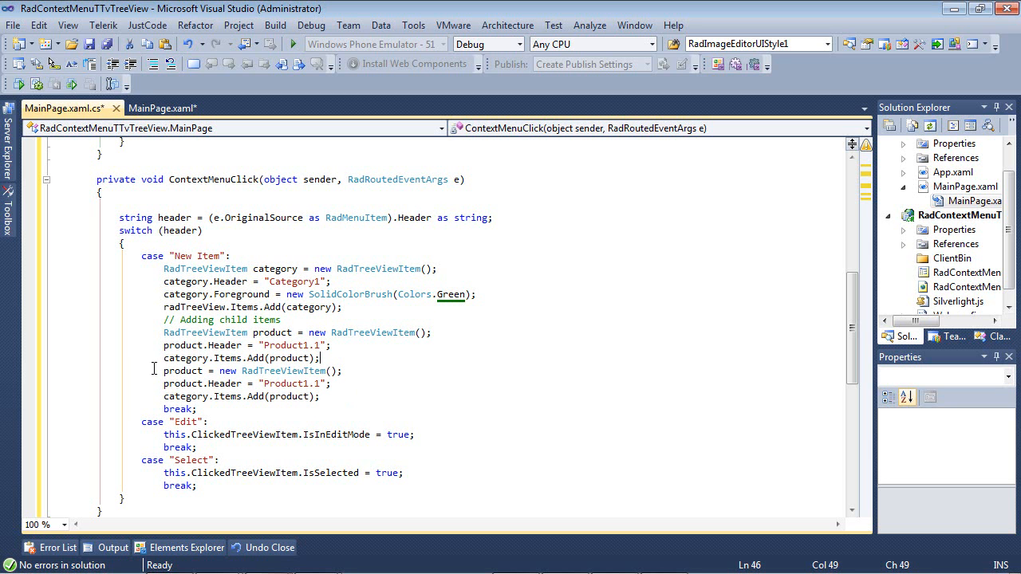
# Review the handler's New Item lines and the ClickedTreeViewItem reference before building
pyautogui.moveTo(163, 370); pyautogui.dragTo(319, 396)
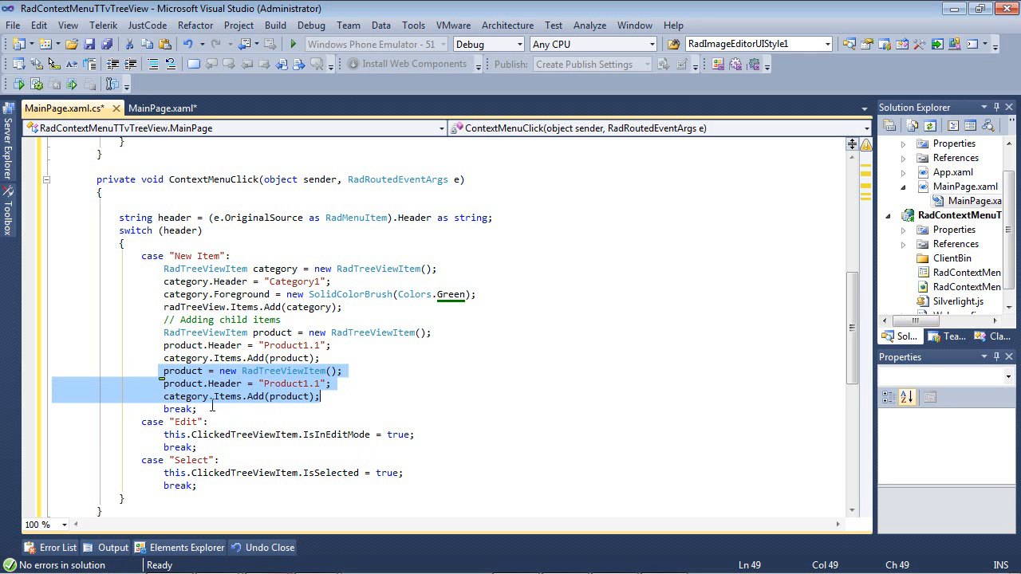
pyautogui.moveTo(274, 434)
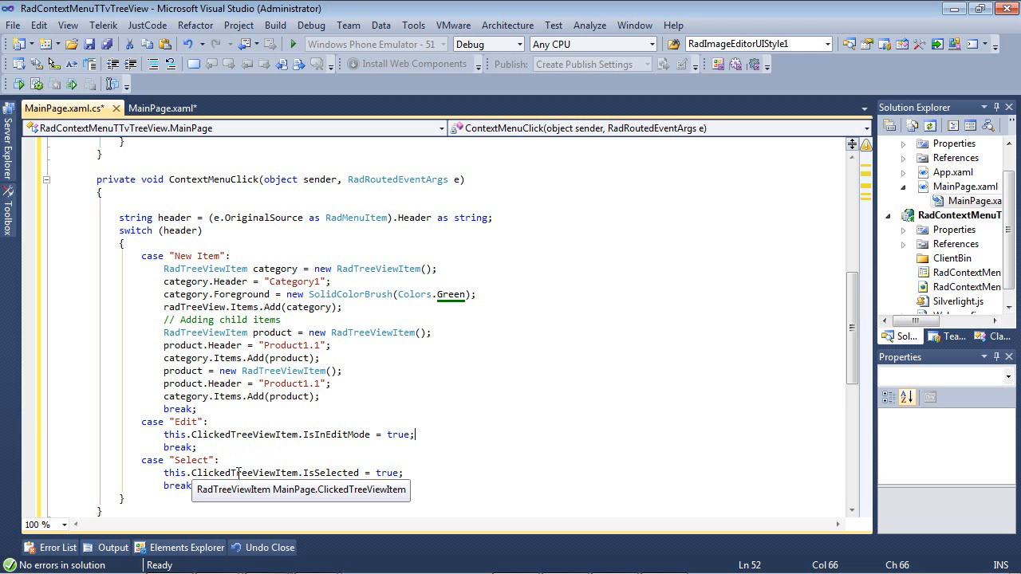
pyautogui.doubleClick(246, 472)
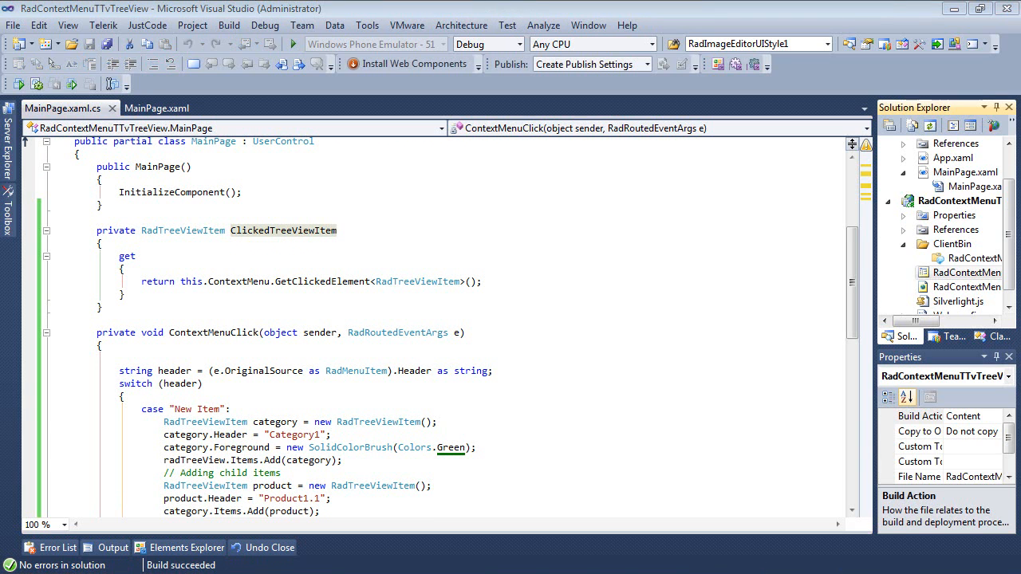
# Start debugging to run the Silverlight app in the browser
pyautogui.click(265, 26)
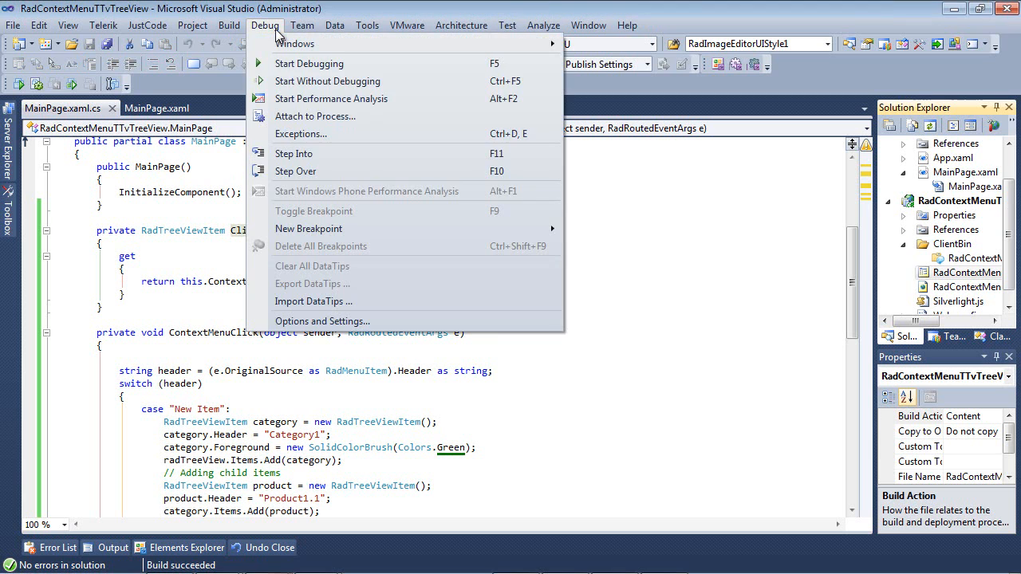
pyautogui.click(310, 64)
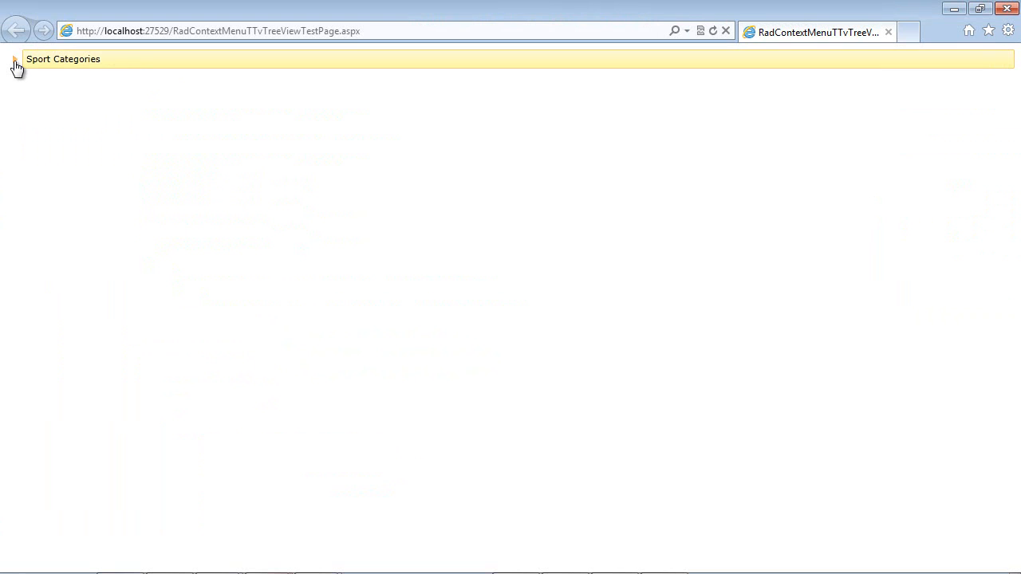
# Expand Sport Categories and Football to see Futsal and Soccer, then collapse Football
pyautogui.click(13, 59)
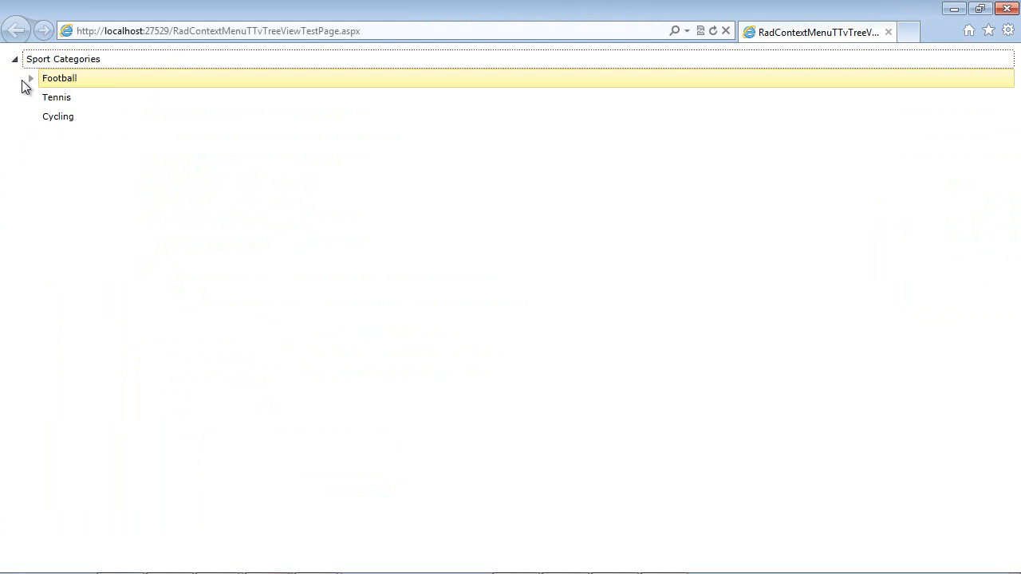
pyautogui.click(29, 78)
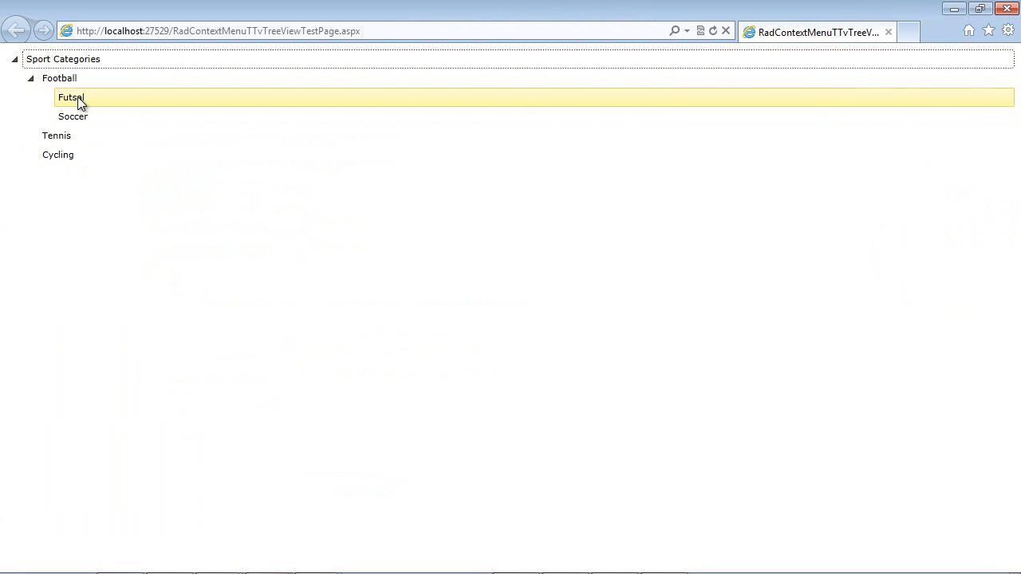
pyautogui.click(58, 155)
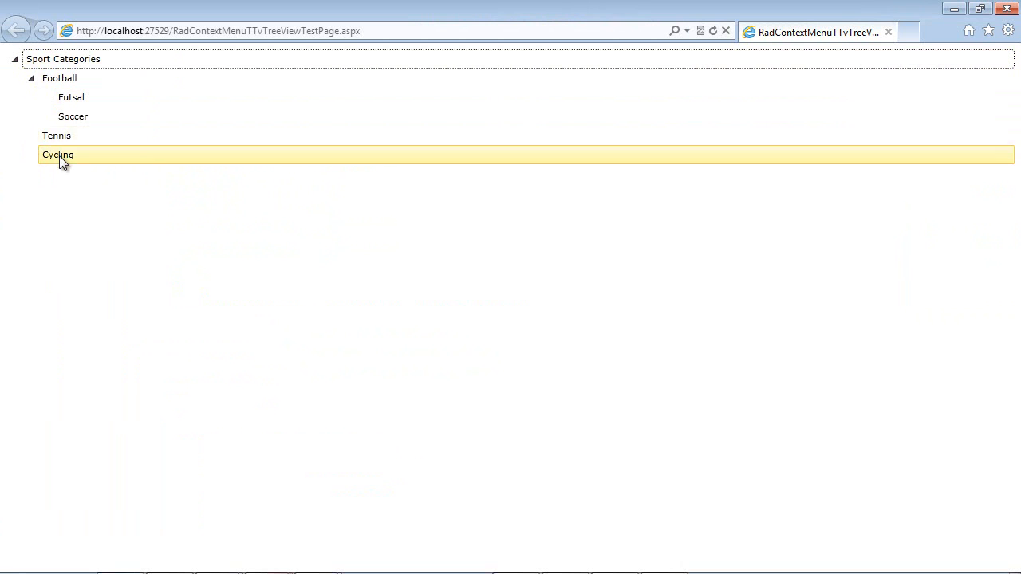
pyautogui.click(30, 77)
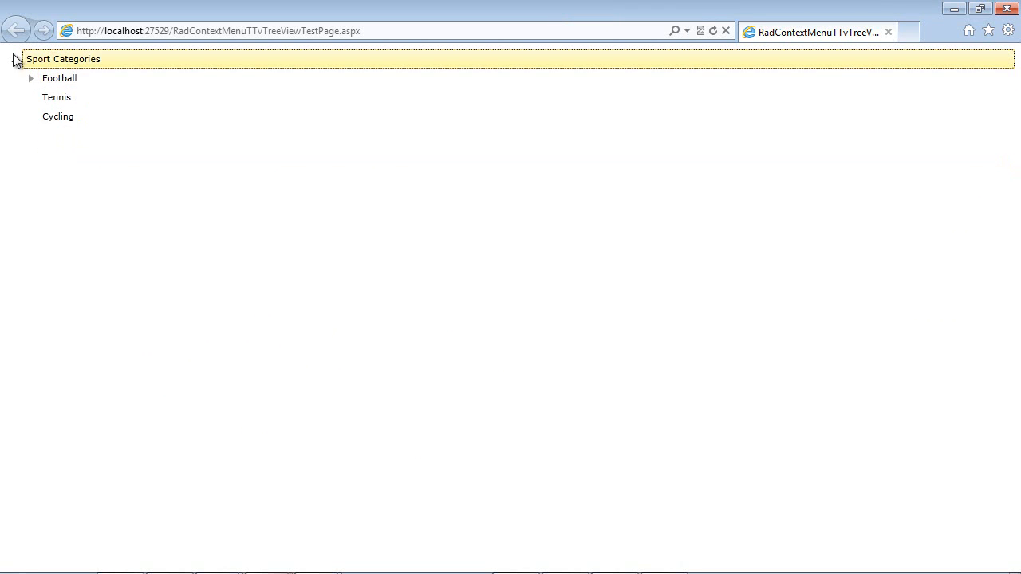
# Add Category1 via New Item on Sport Categories, expand it and select the first Product1.1
pyautogui.rightClick(63, 57)
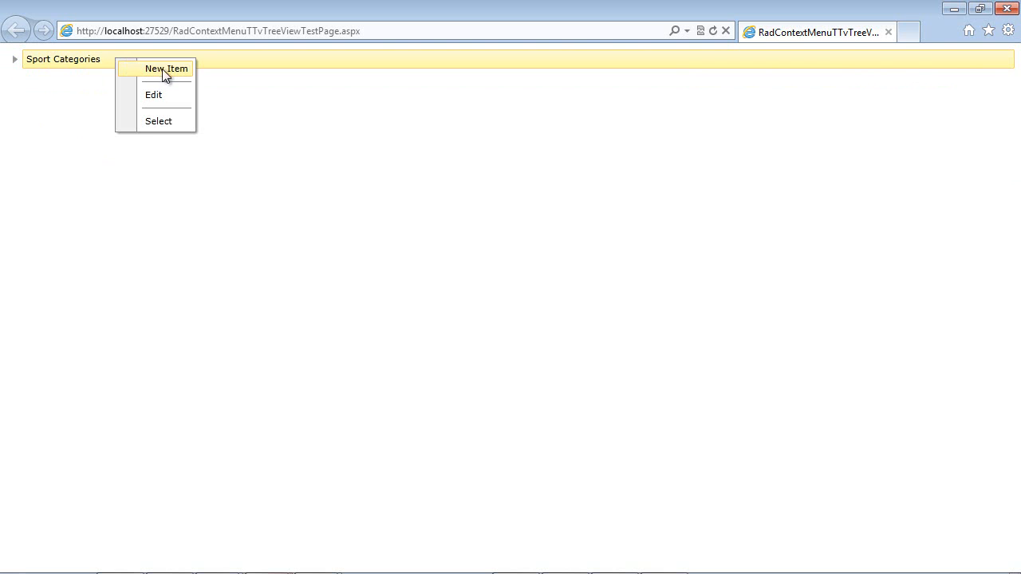
pyautogui.click(166, 69)
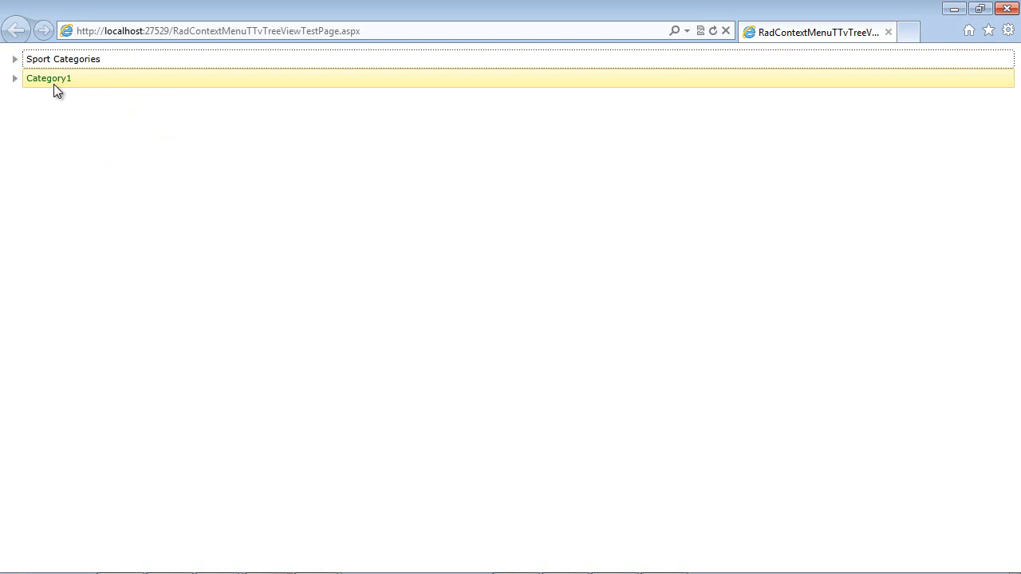
pyautogui.moveTo(51, 85)
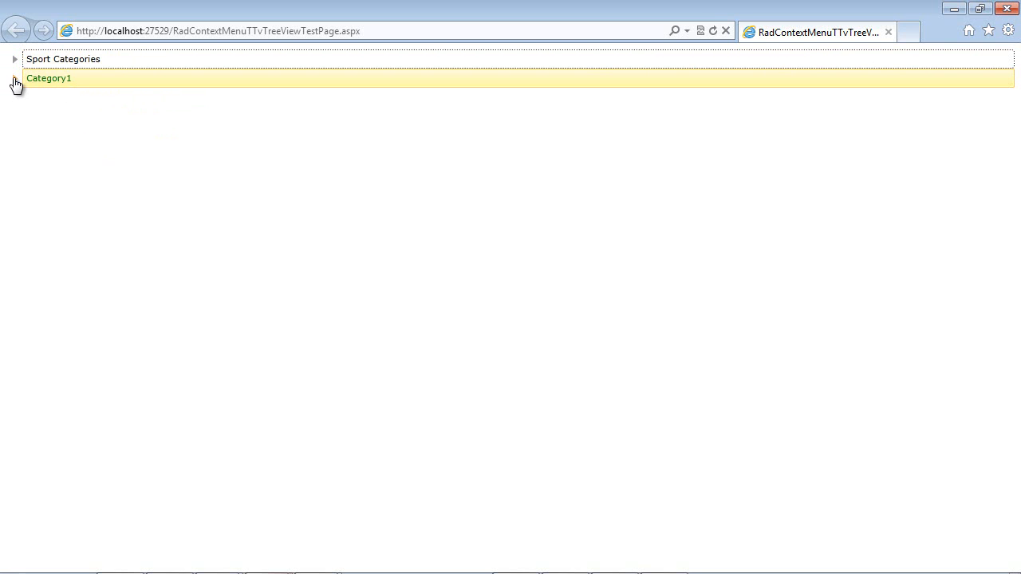
pyautogui.click(14, 78)
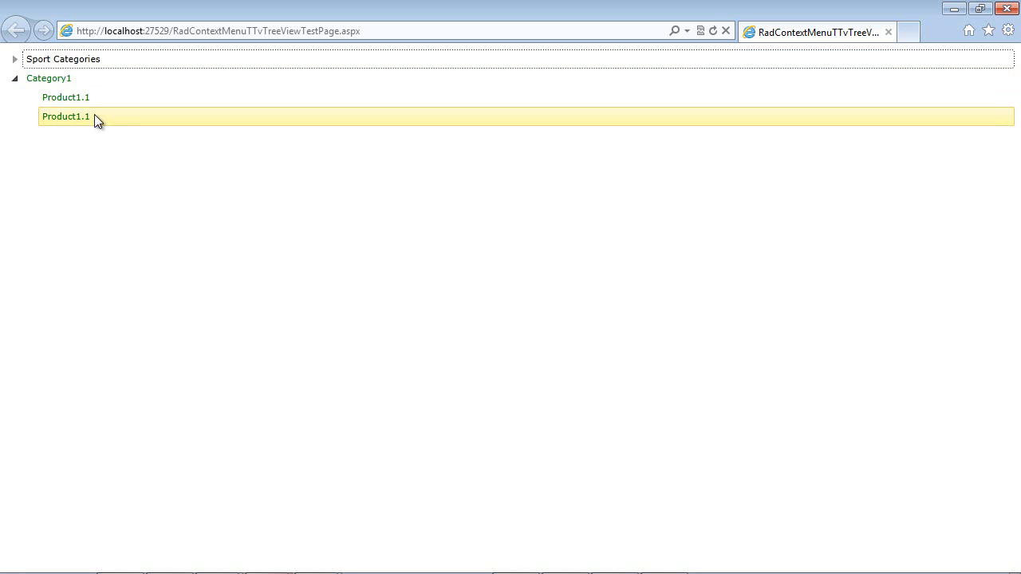
pyautogui.click(65, 97)
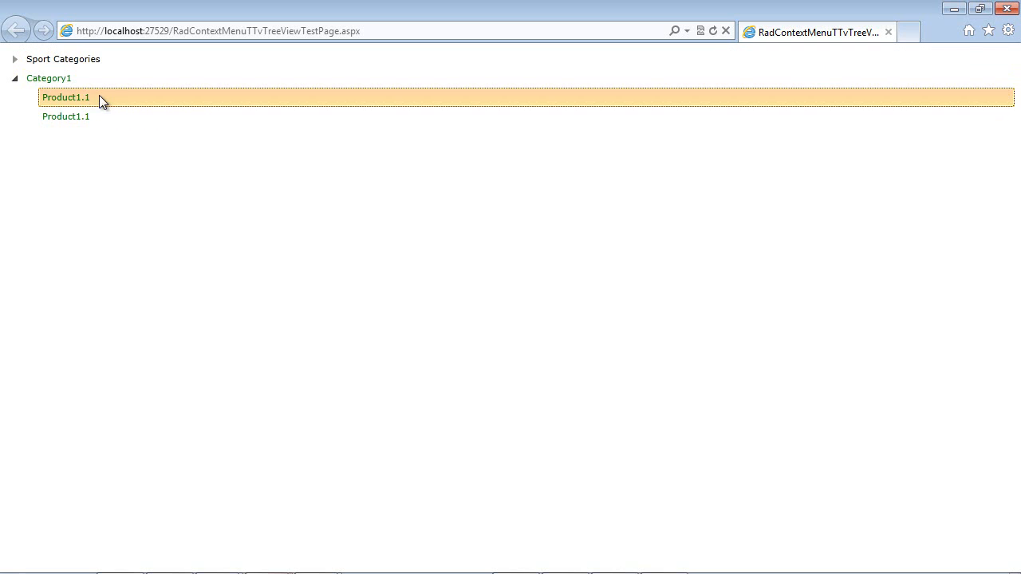
# Rename the first Product1.1 to Product2.1 via Edit, then Select the other Product1.1
pyautogui.rightClick(65, 97)
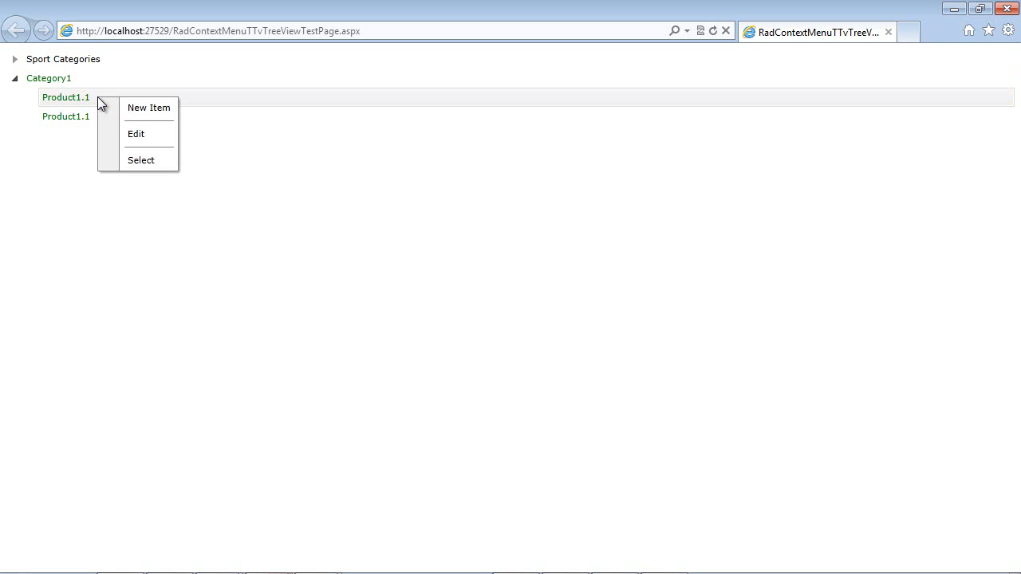
pyautogui.moveTo(135, 134)
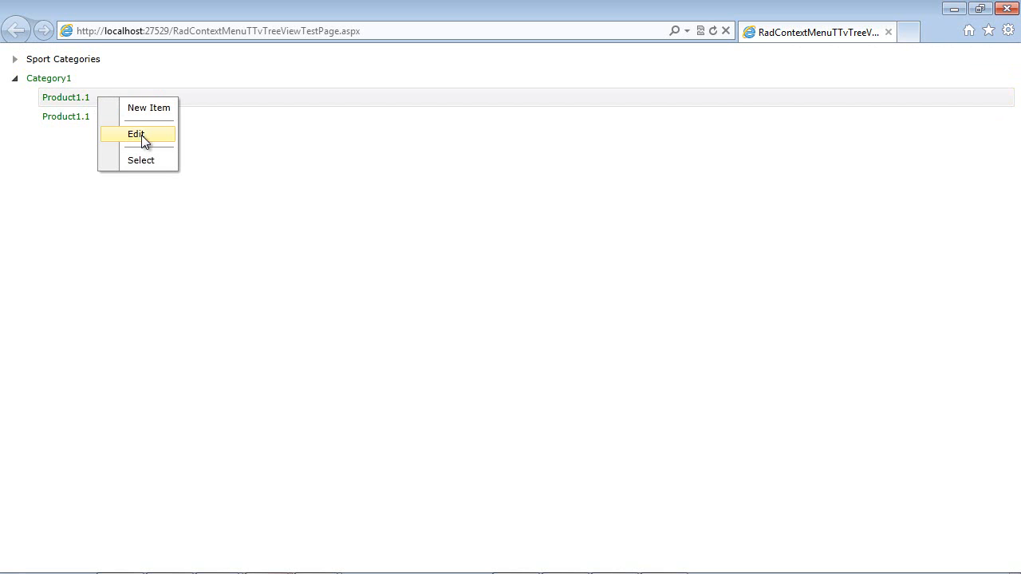
pyautogui.click(135, 134)
pyautogui.write('2')
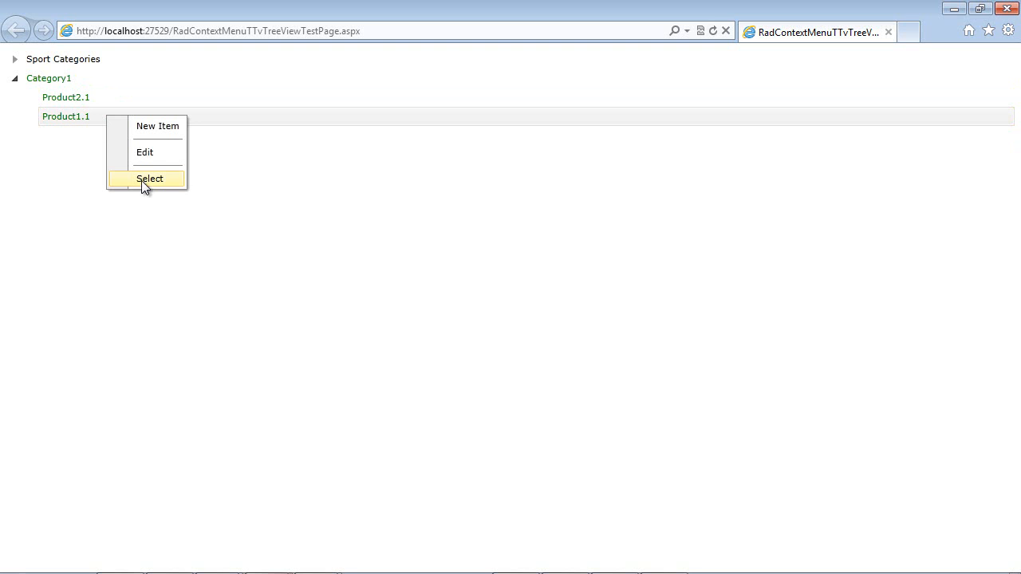
pyautogui.click(150, 179)
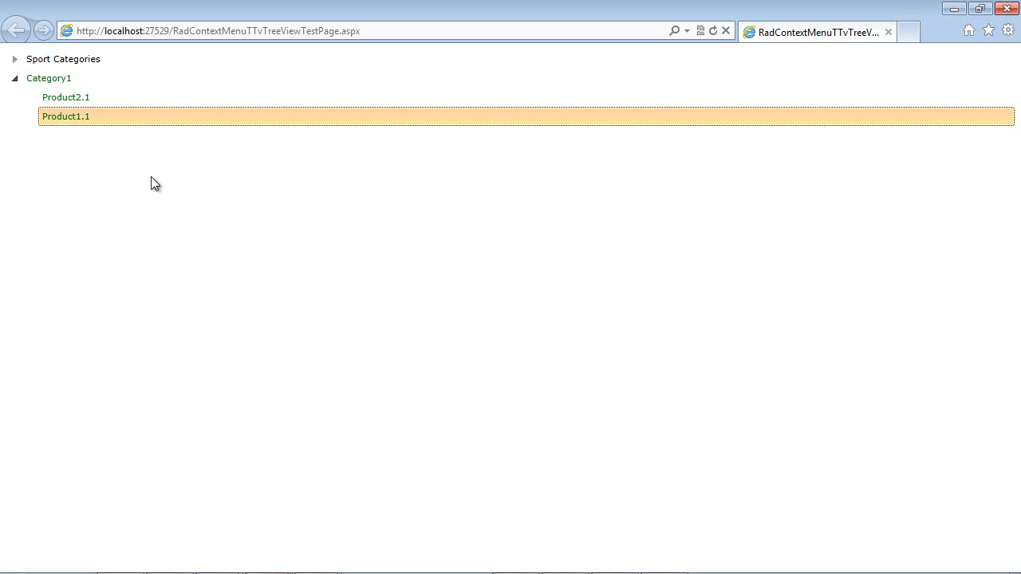